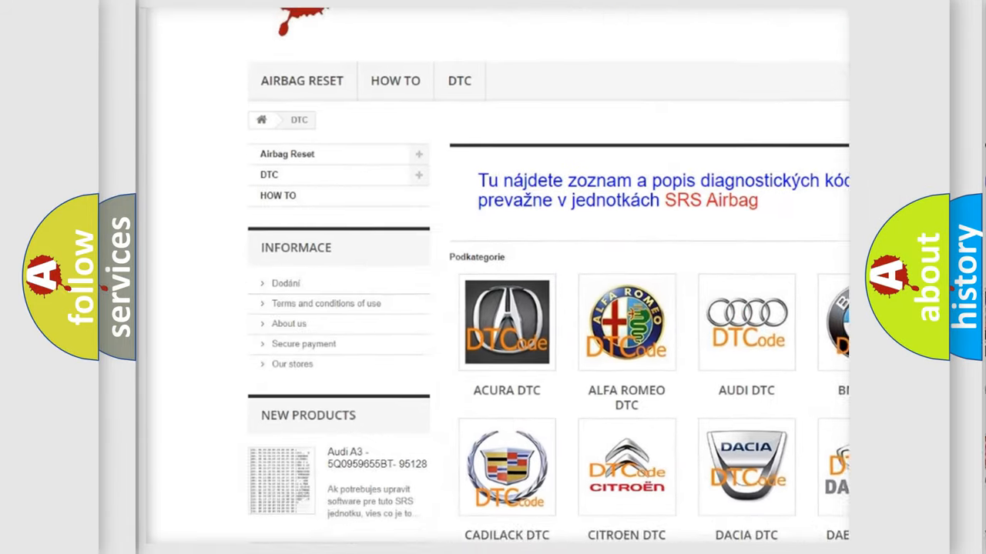
scroll(down, 3)
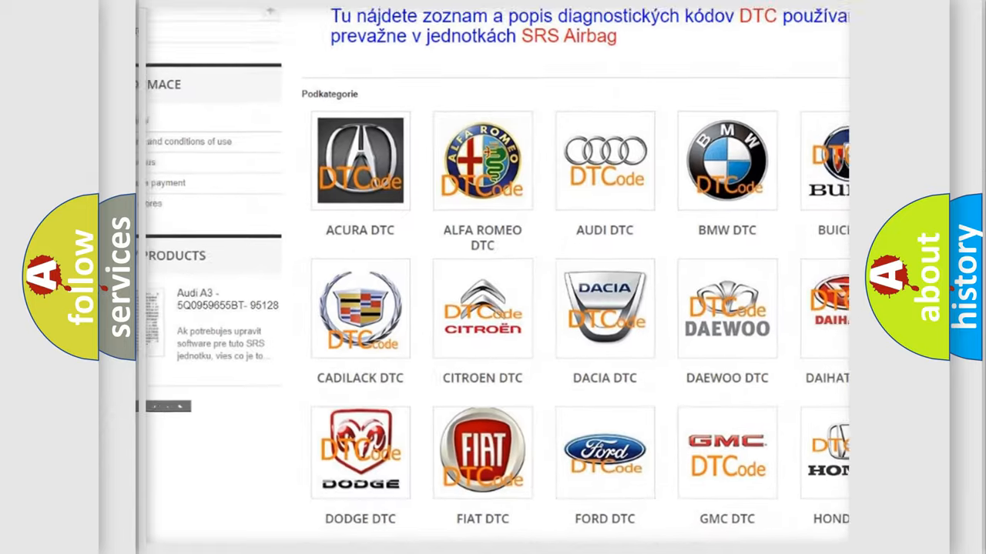